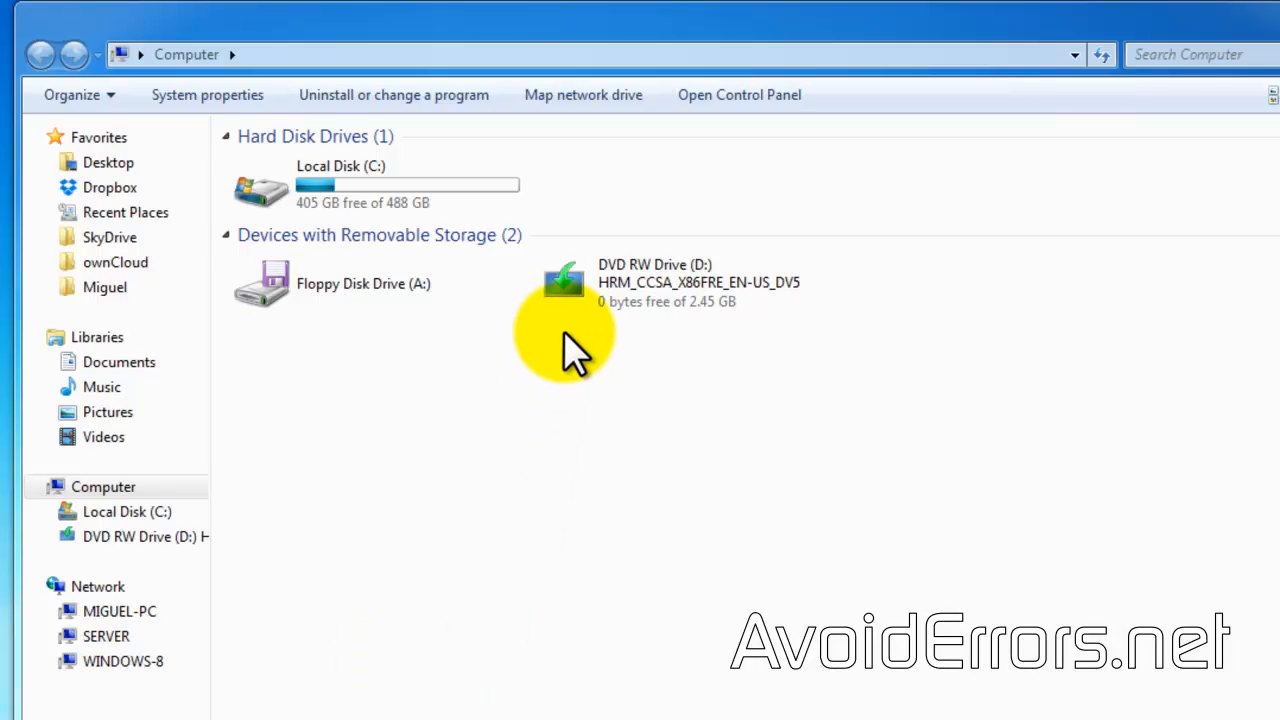
mouse_move(1260, 56)
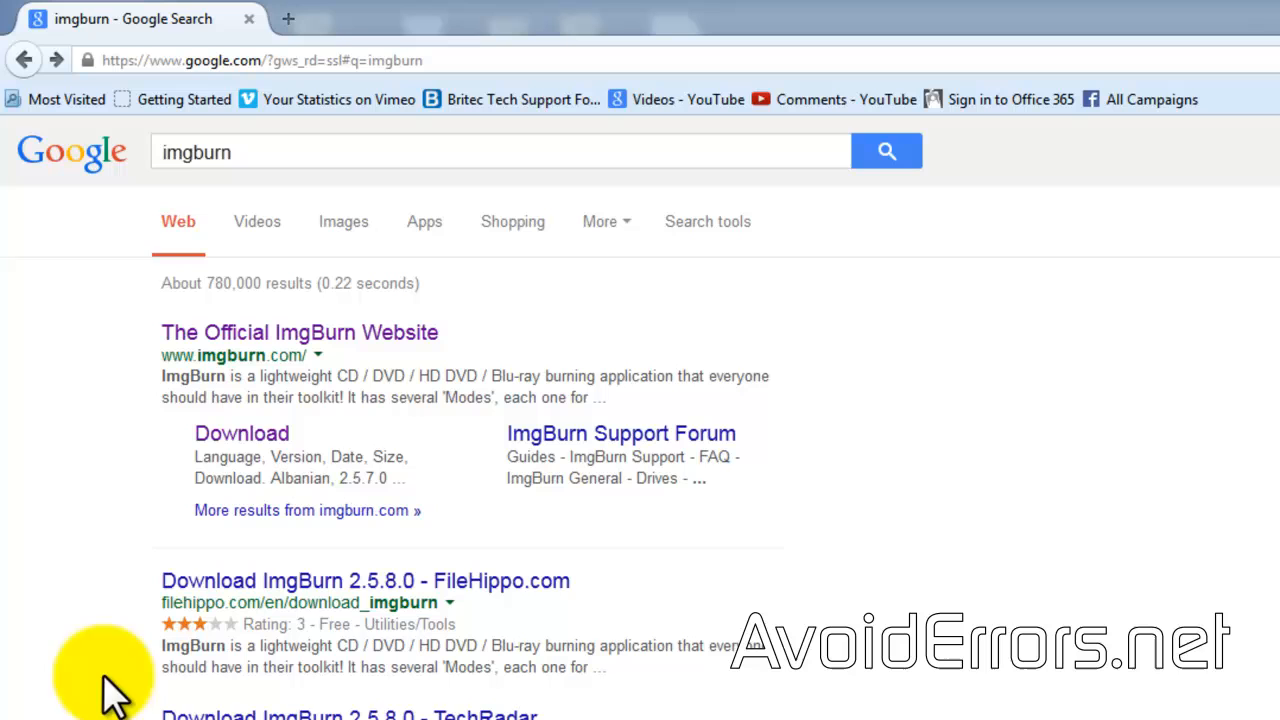
mouse_move(110, 200)
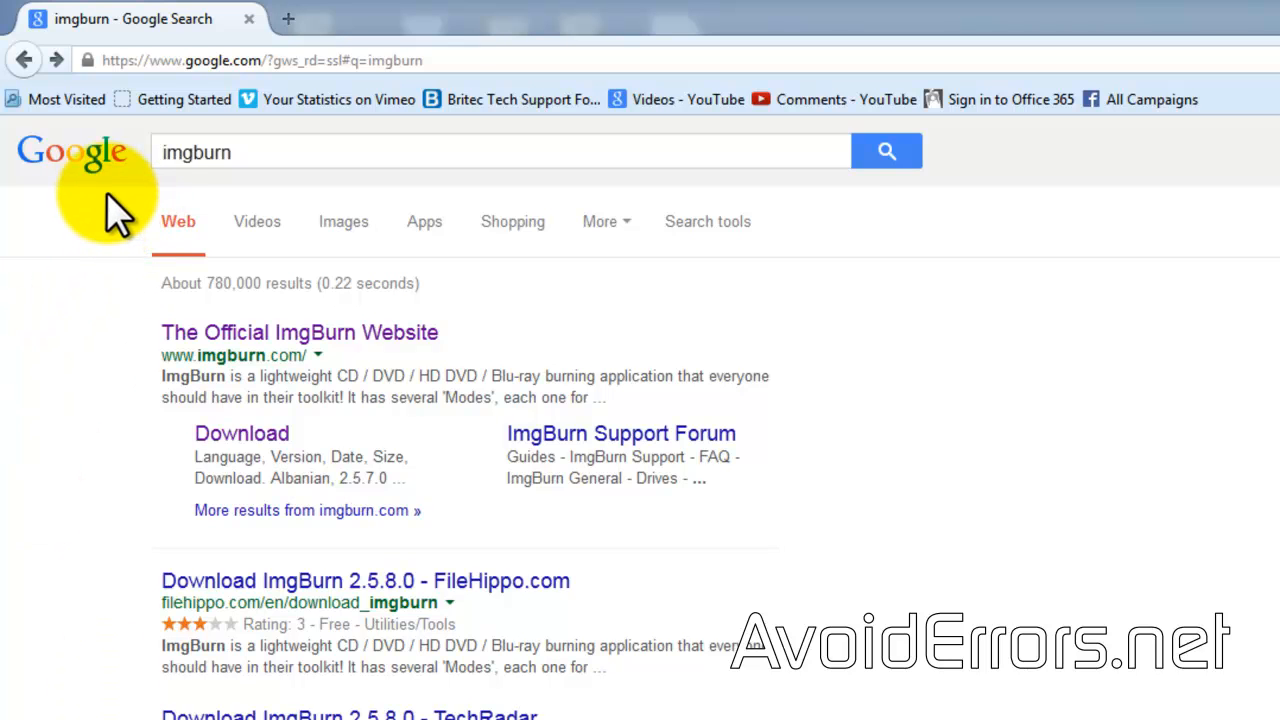
mouse_move(210, 450)
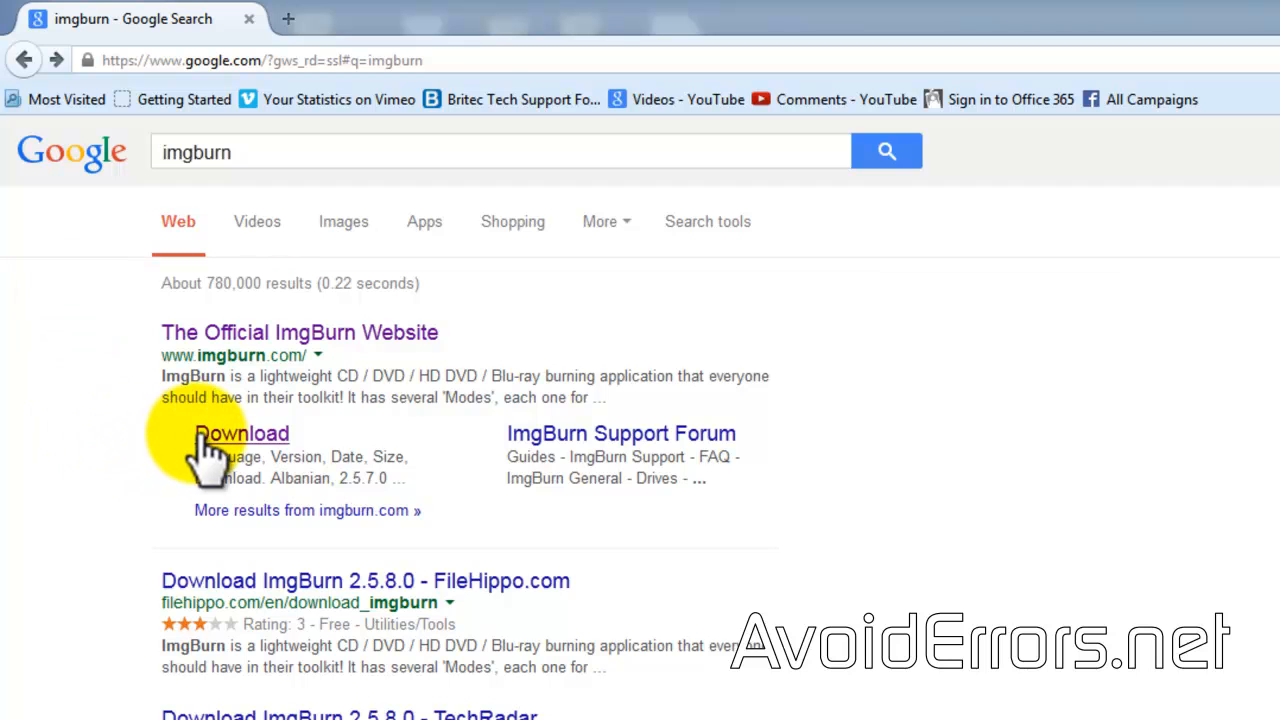
Download SetupImgBurn_2.5.8.0.exe from Mirror 7 (ImgBurn's own) into the Downloads folder
click(242, 432)
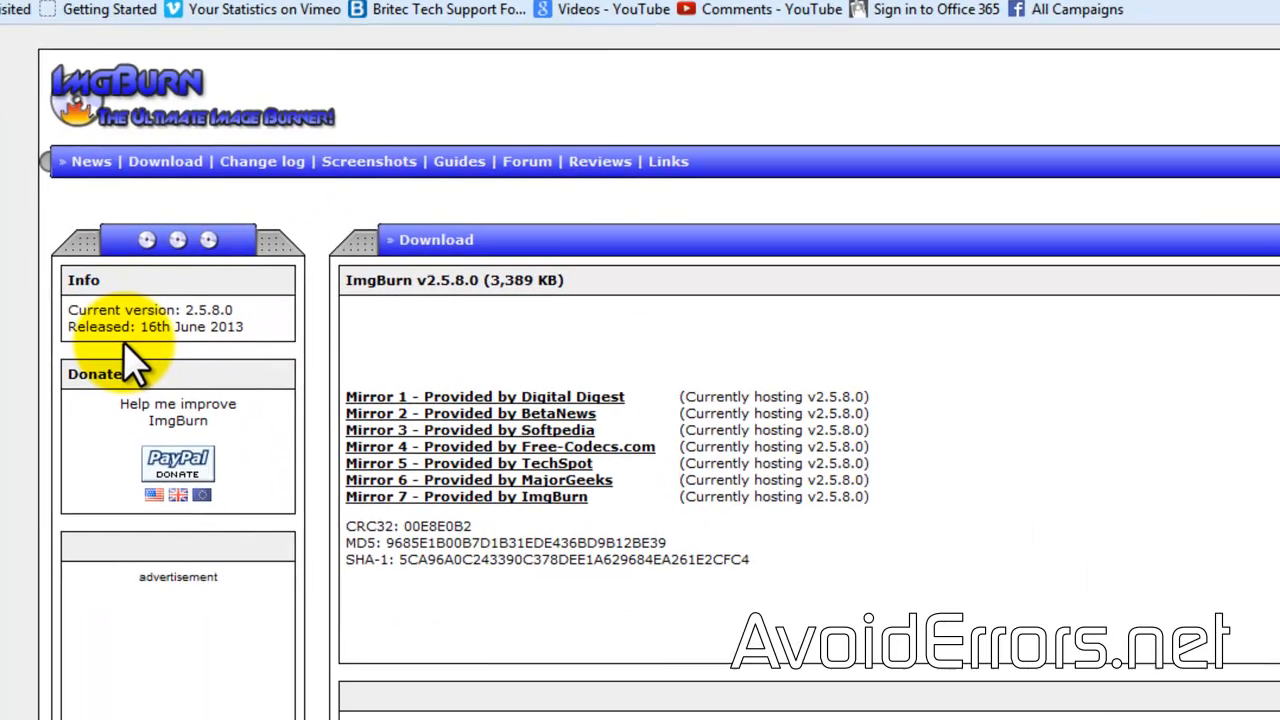
scroll(up, 3)
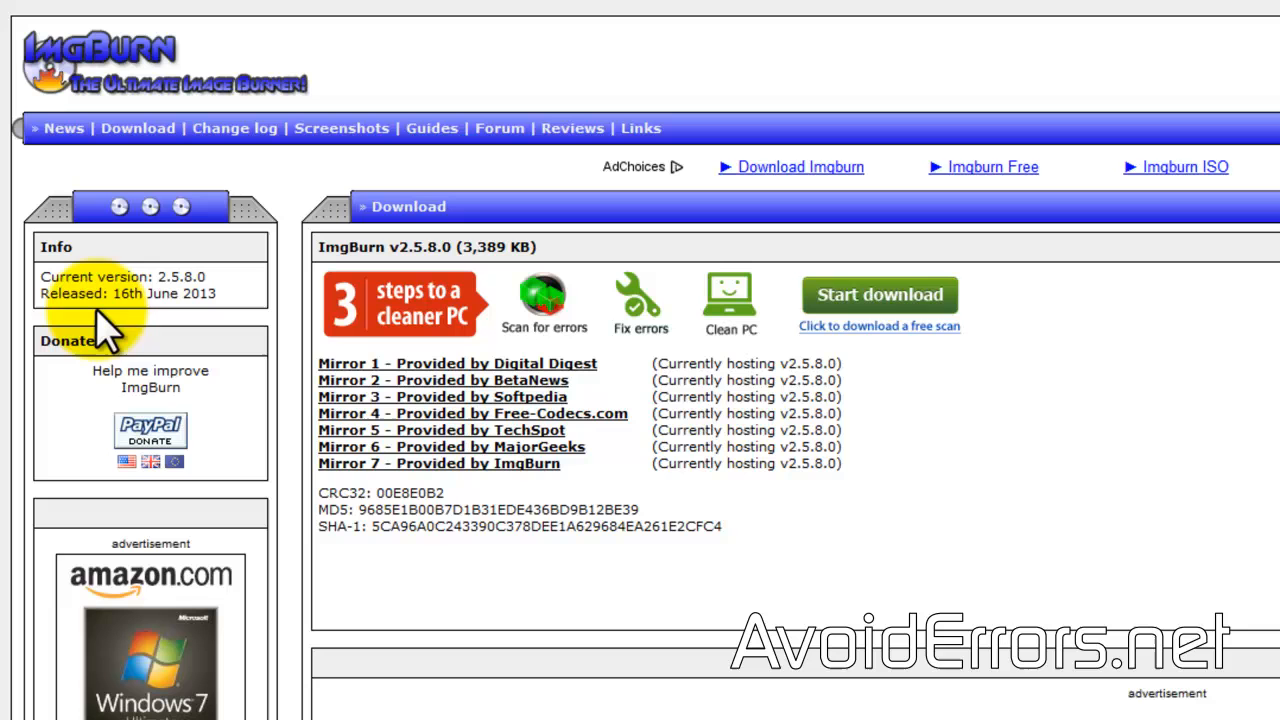
mouse_move(530, 516)
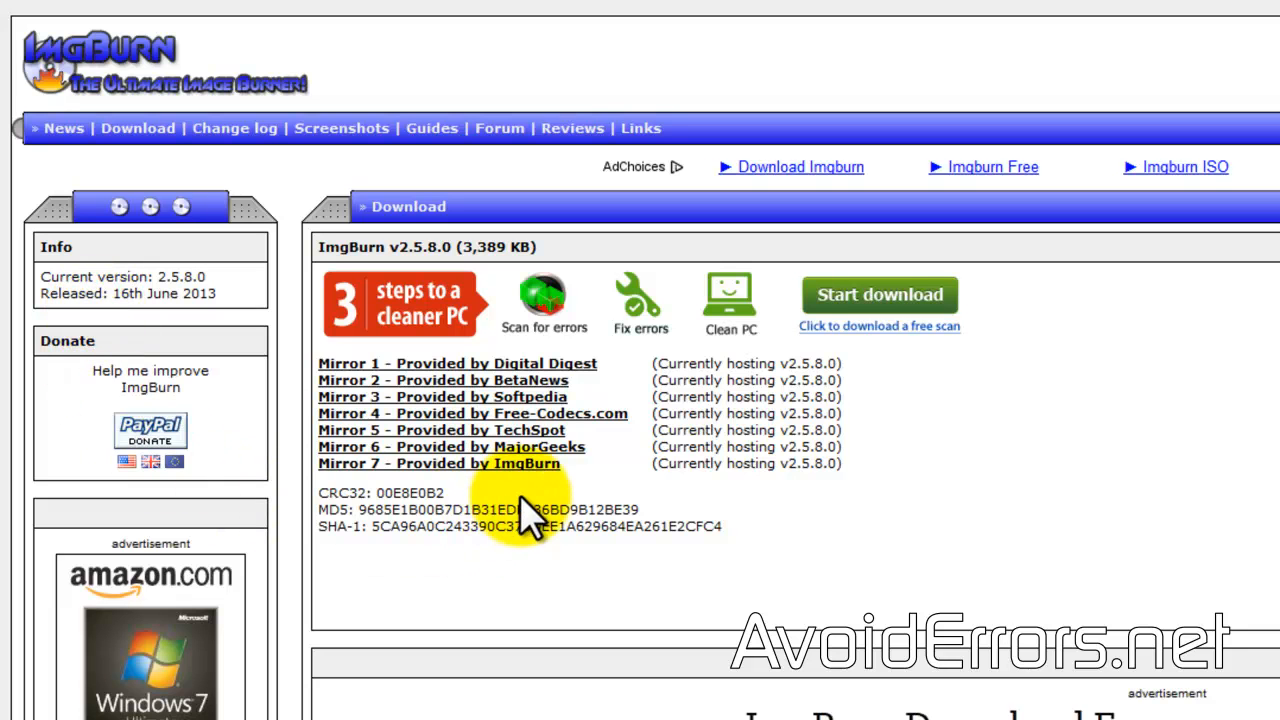
mouse_move(536, 500)
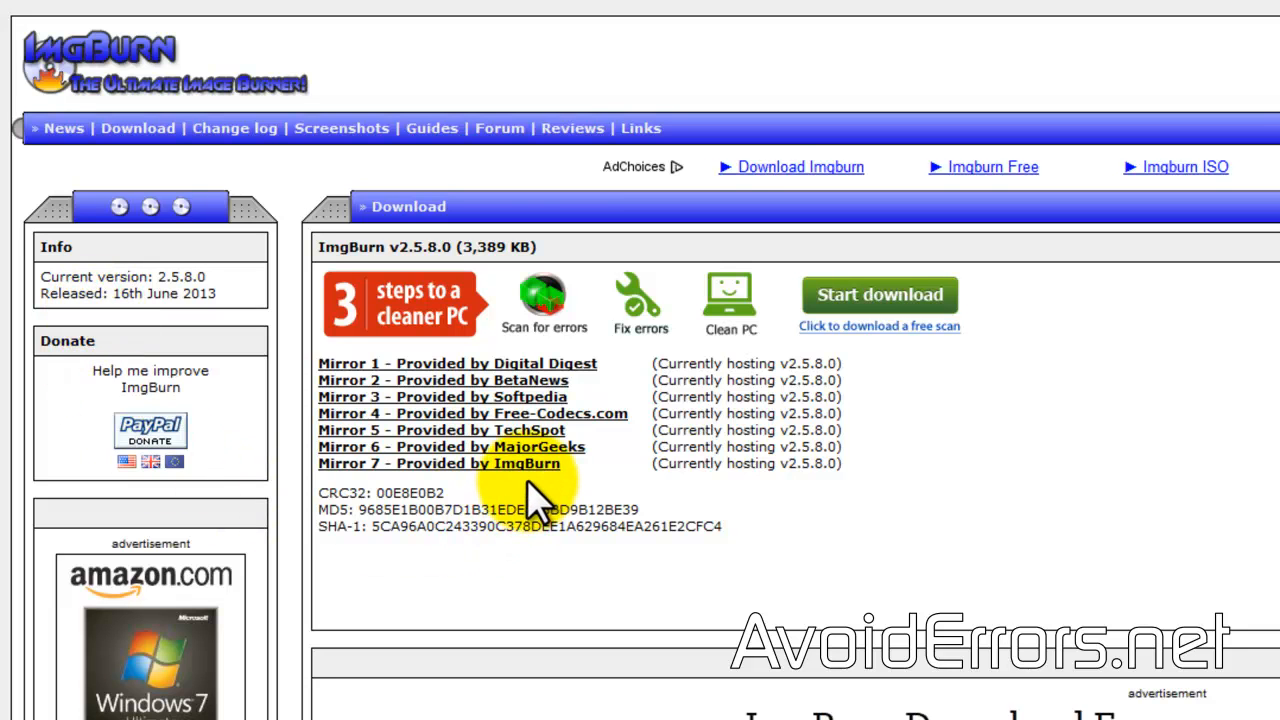
click(440, 464)
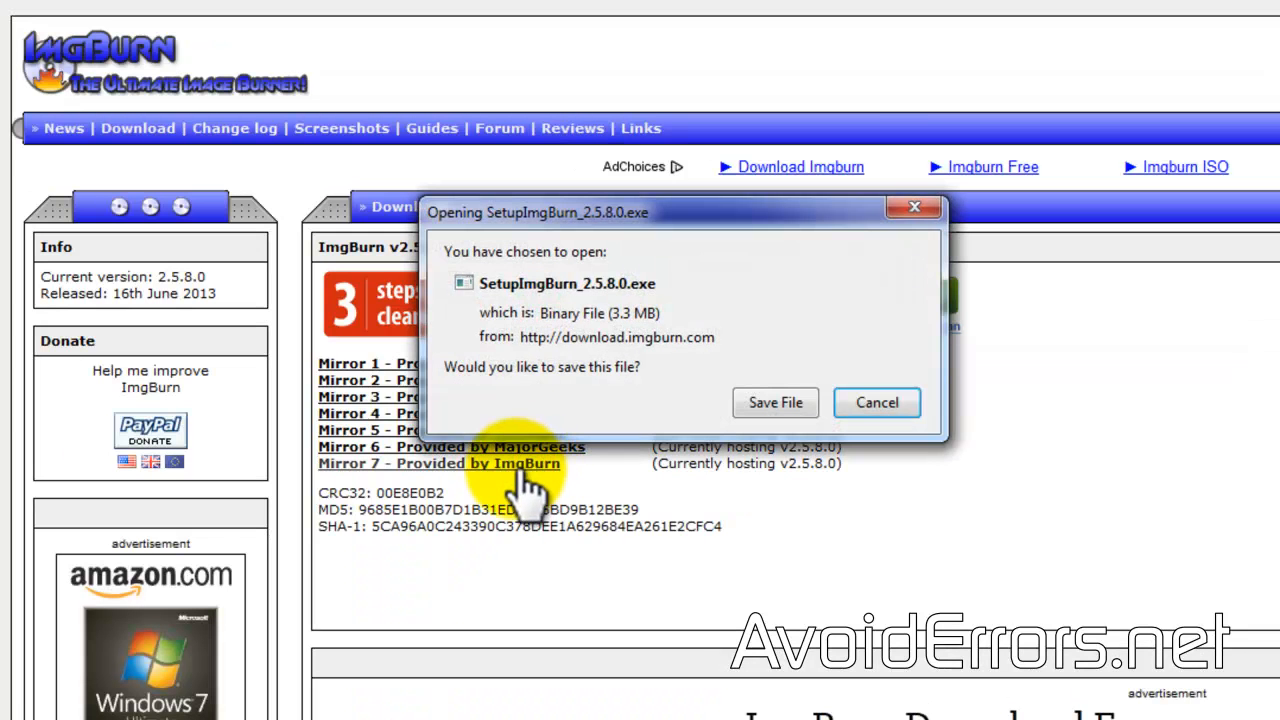
click(876, 402)
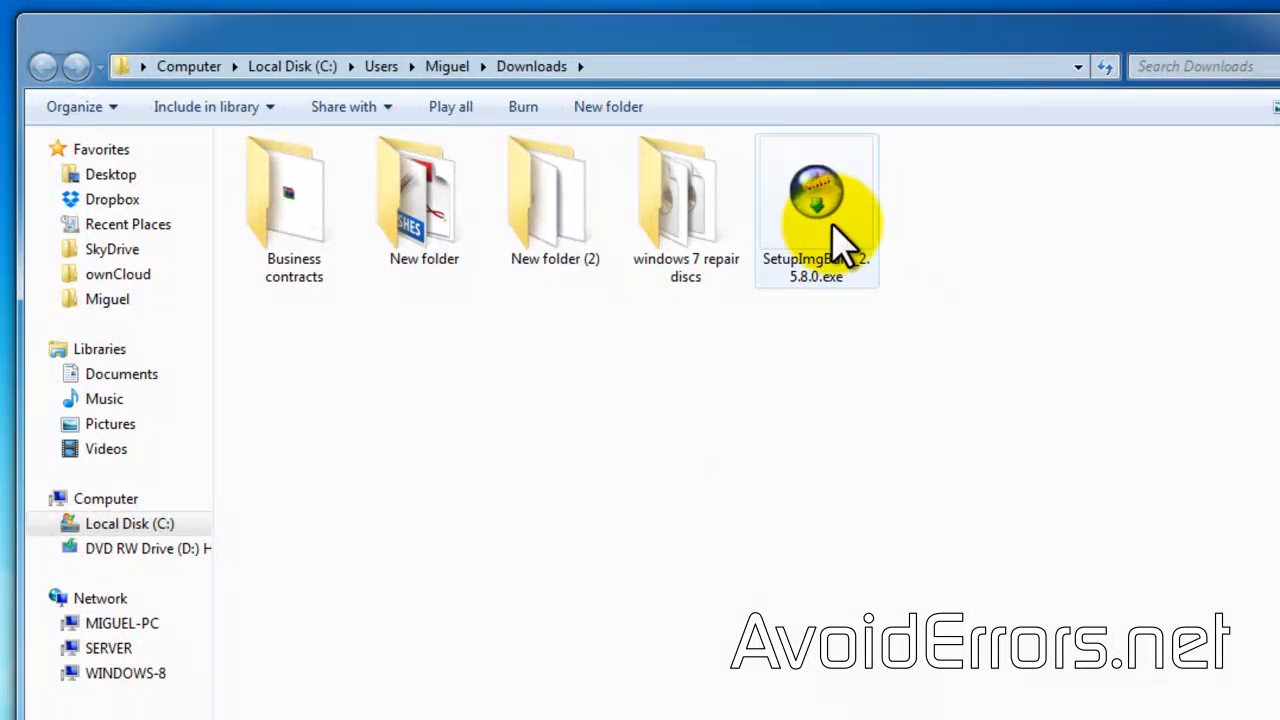
Launch SetupImgBurn_2.5.8.0.exe from Downloads and allow it past the security warning
double_click(816, 190)
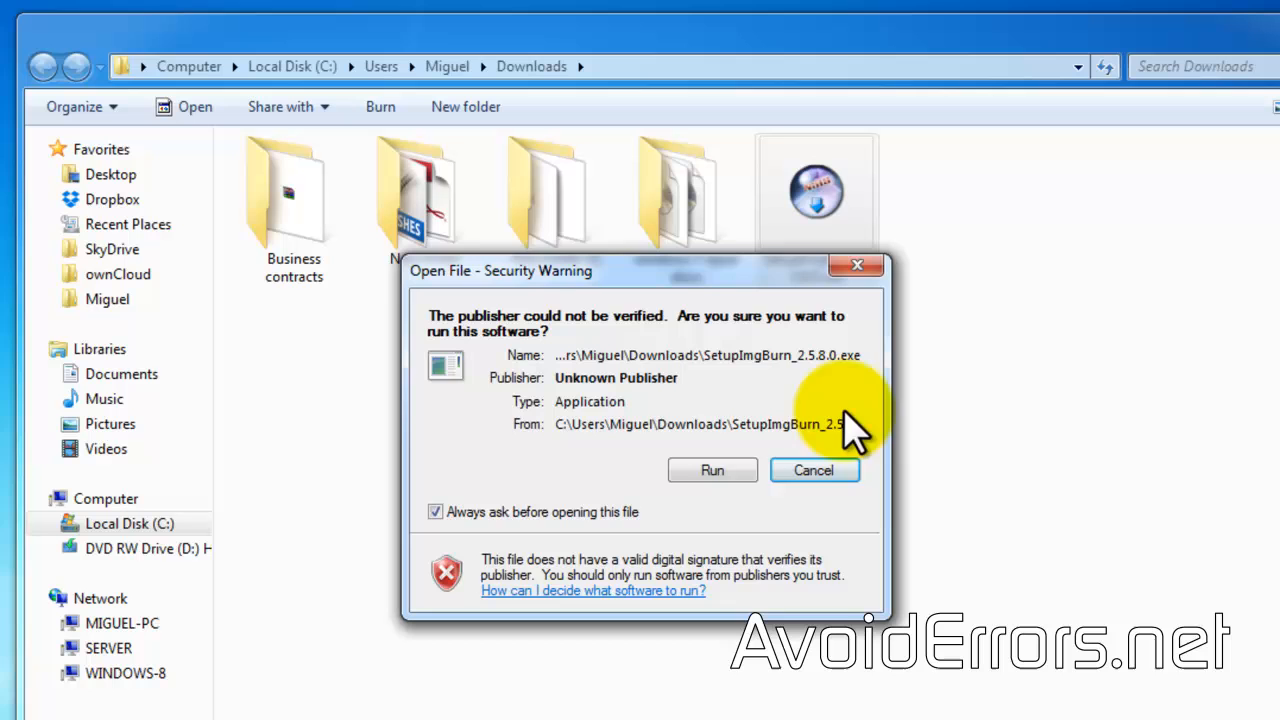
click(712, 470)
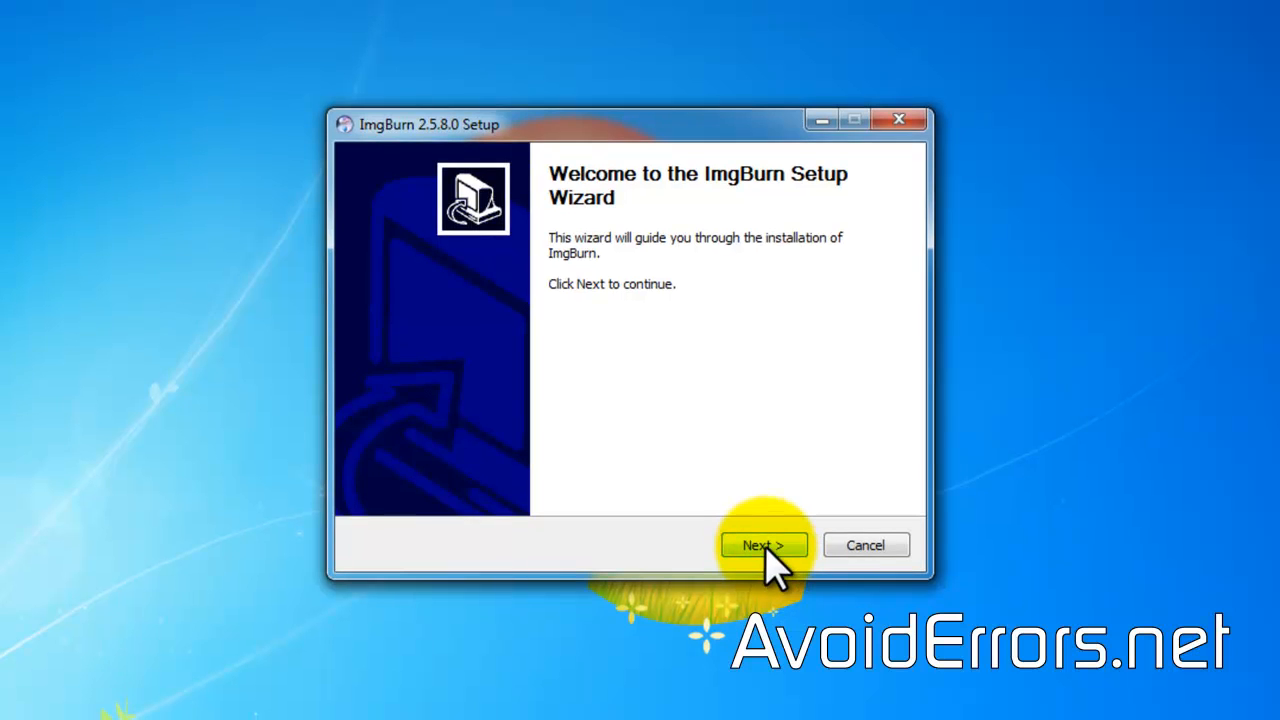
Accept the license and keep the default components and shortcuts folder
click(764, 544)
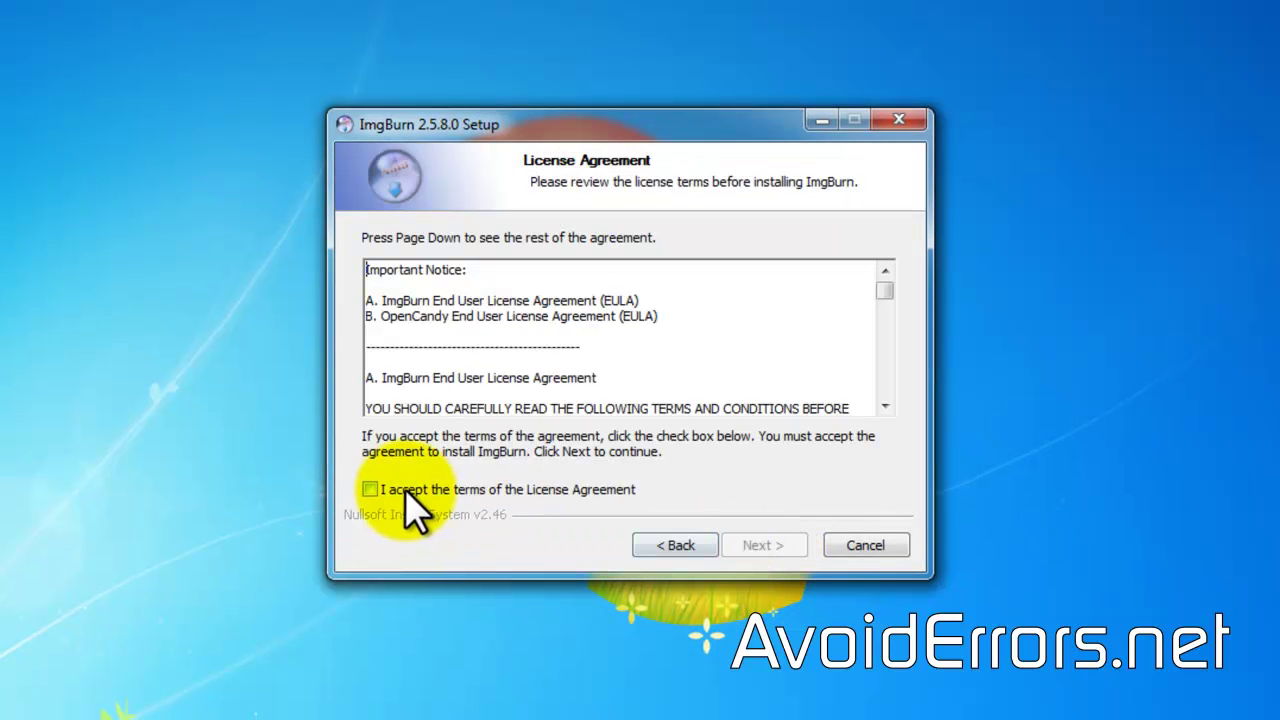
click(764, 544)
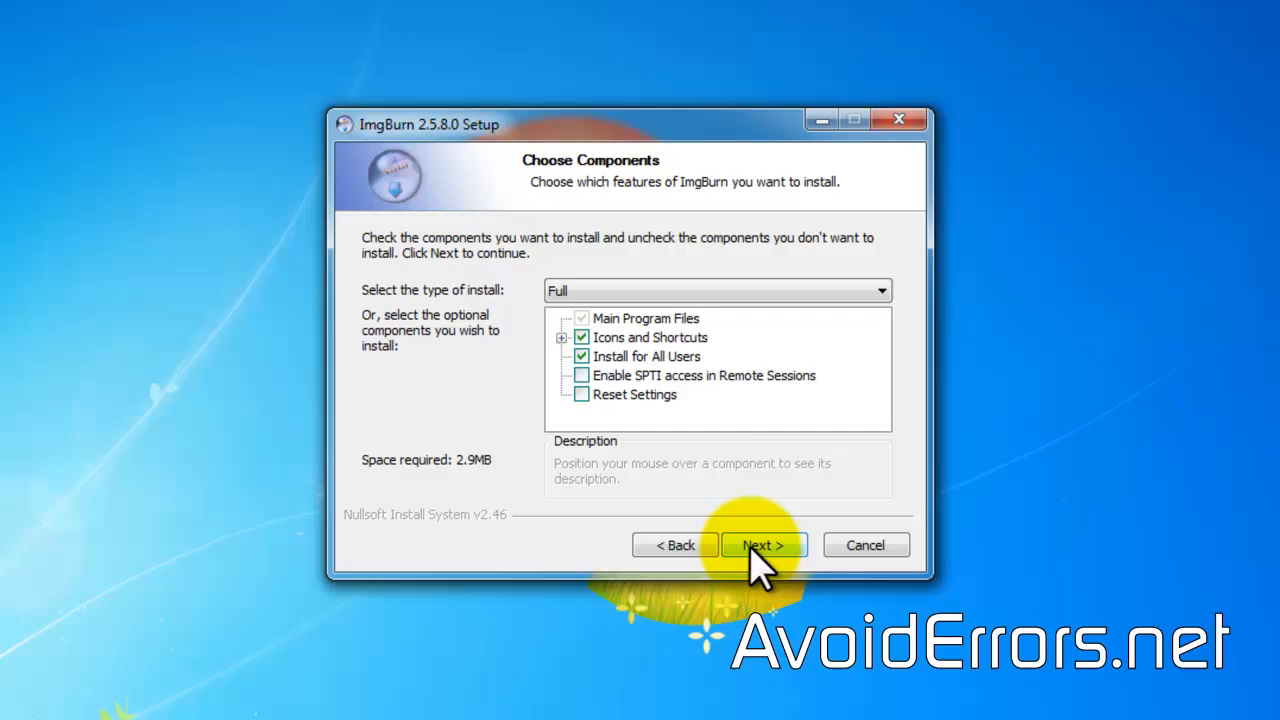
click(764, 544)
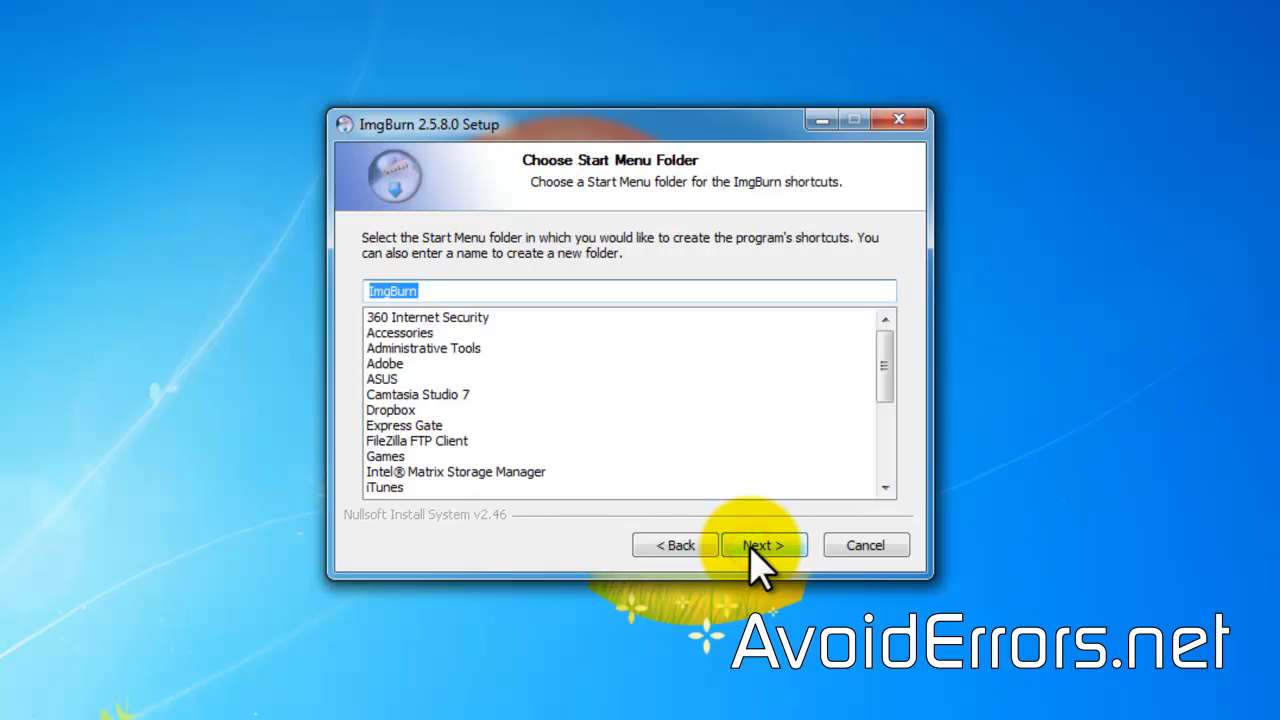
click(764, 544)
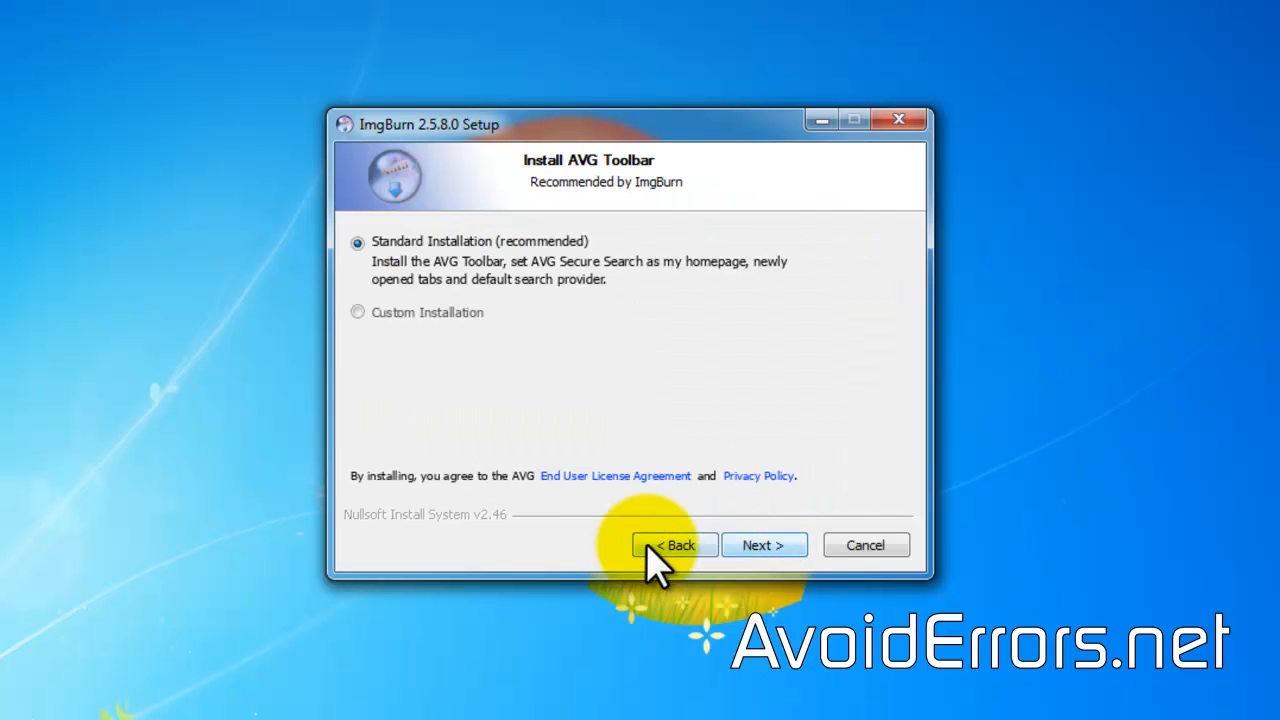
Decline the AVG Toolbar via Custom installation and opt out of MyRadioPlayer
click(358, 312)
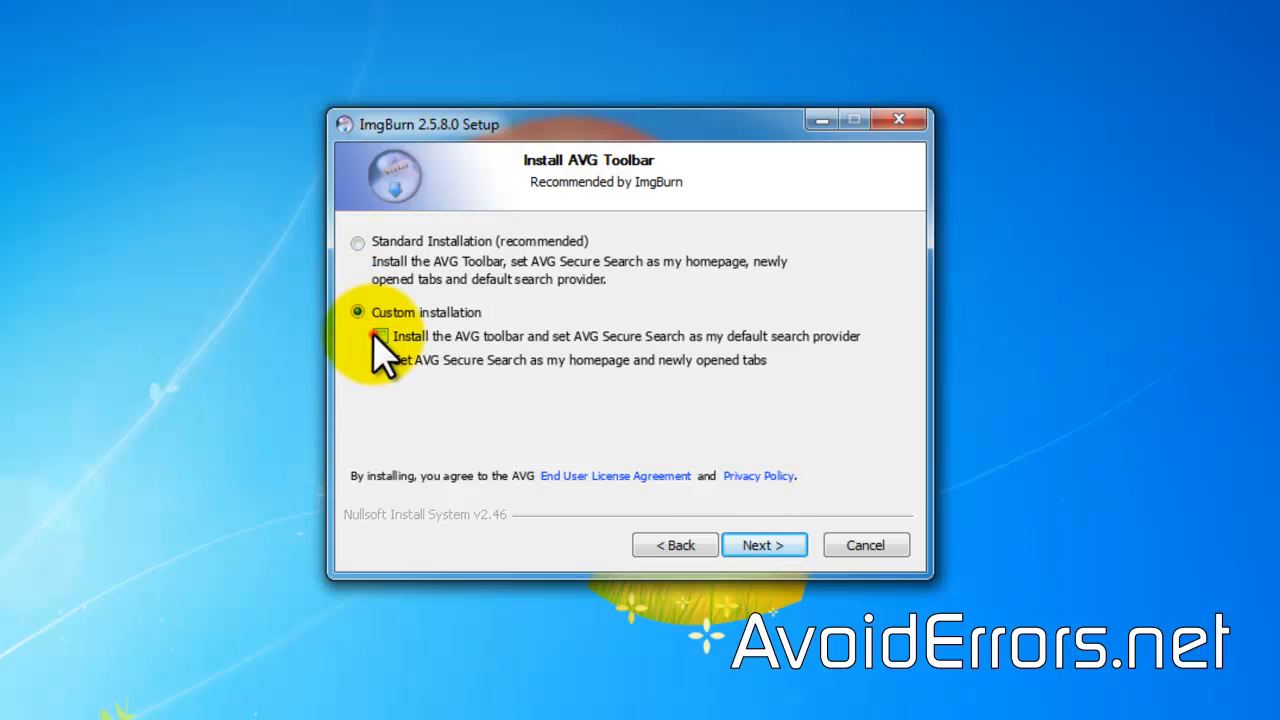
click(380, 336)
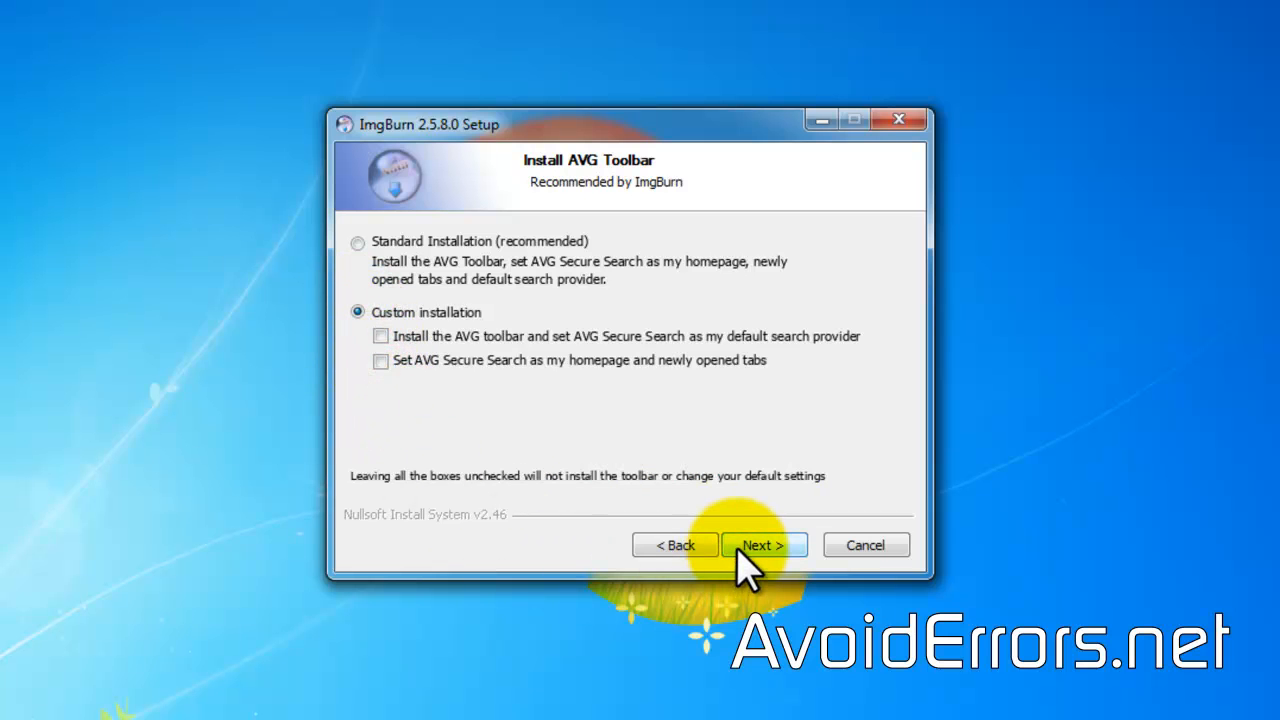
click(764, 544)
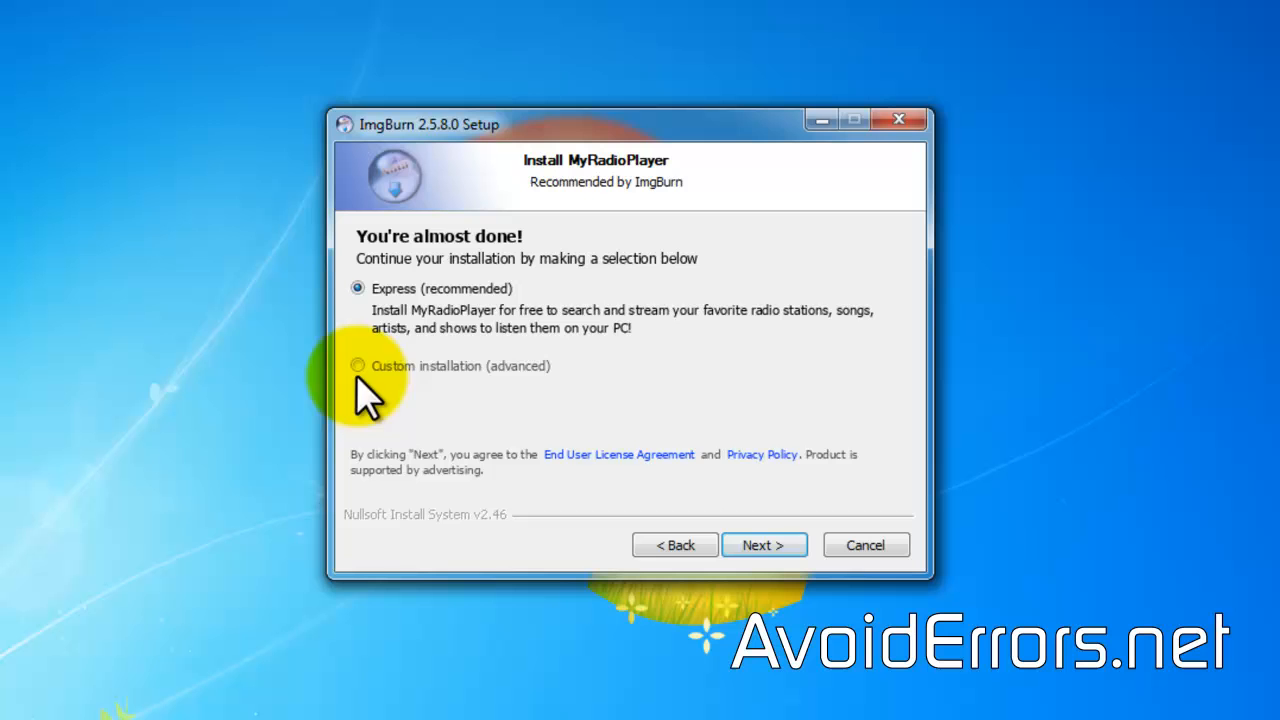
click(358, 364)
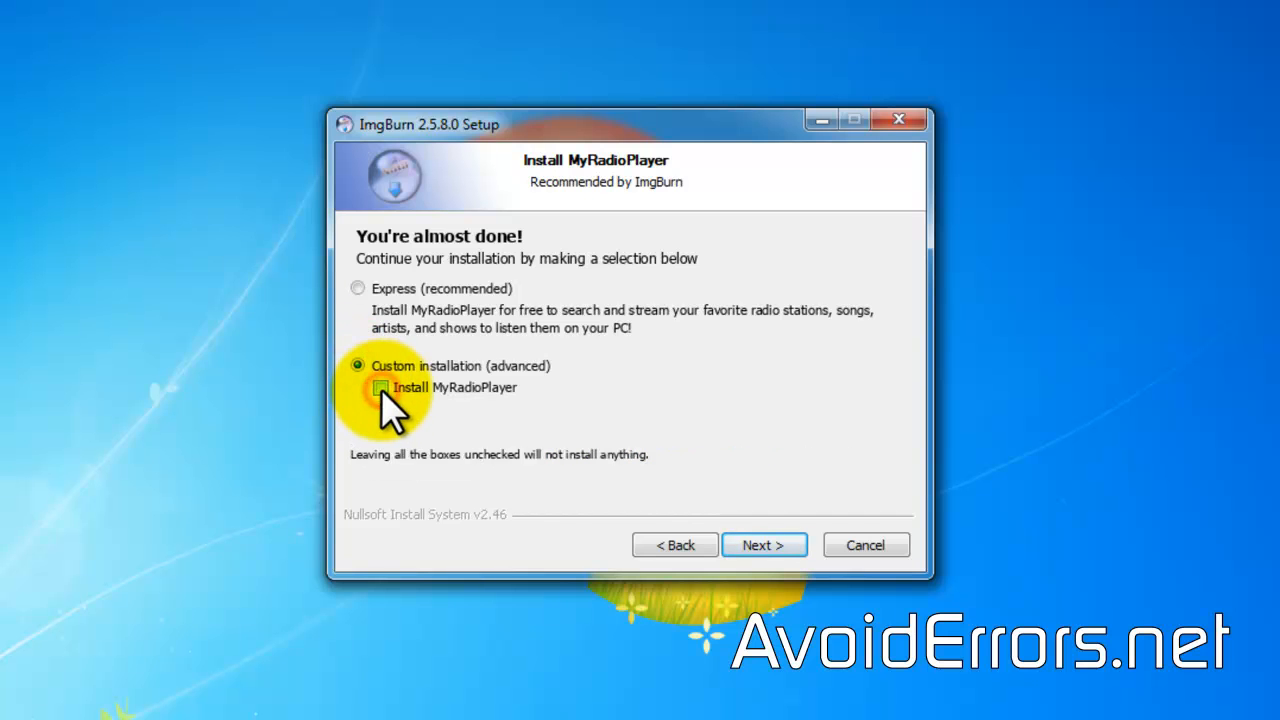
Install ImgBurn 2.5.8.0 and close the finished setup wizard
click(764, 544)
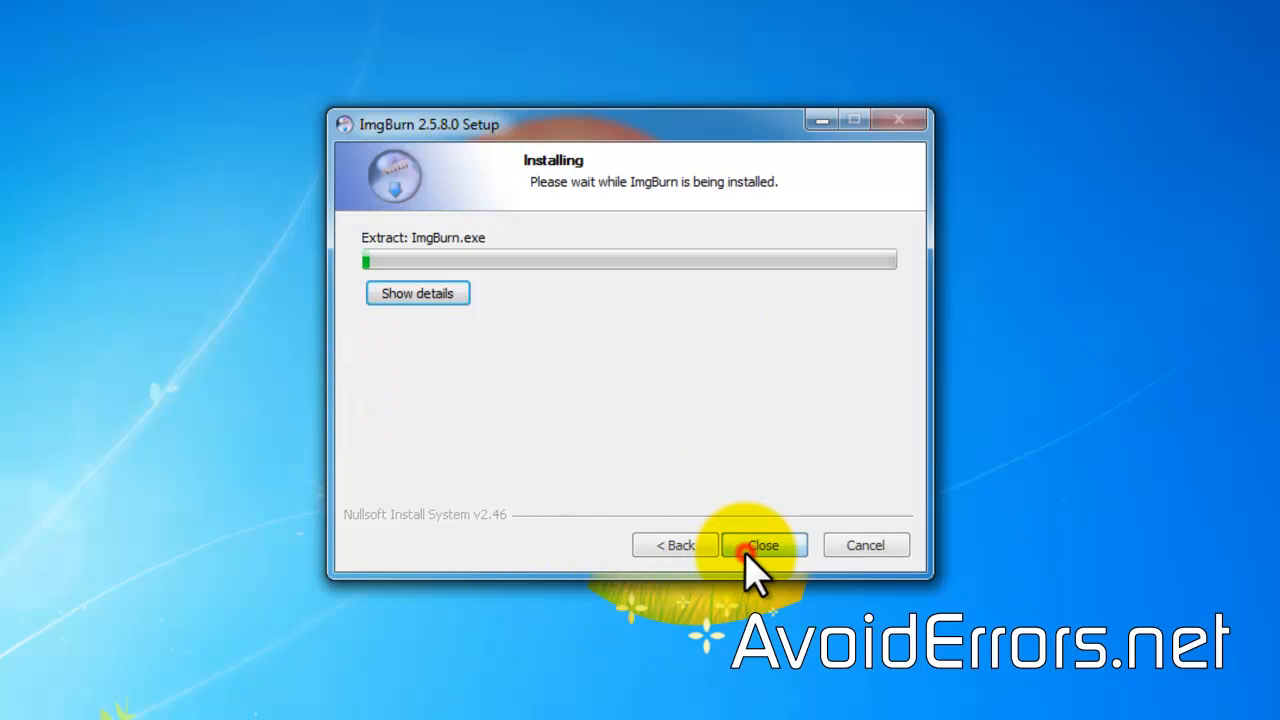
click(764, 544)
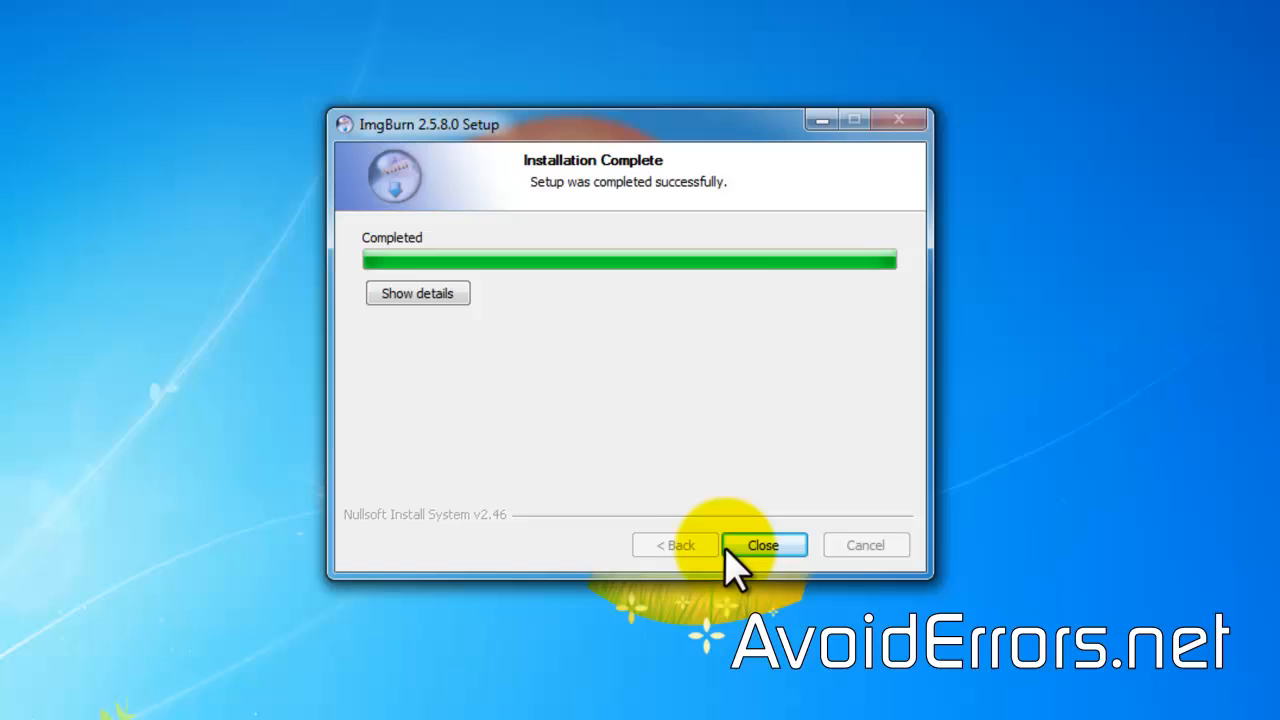
click(764, 544)
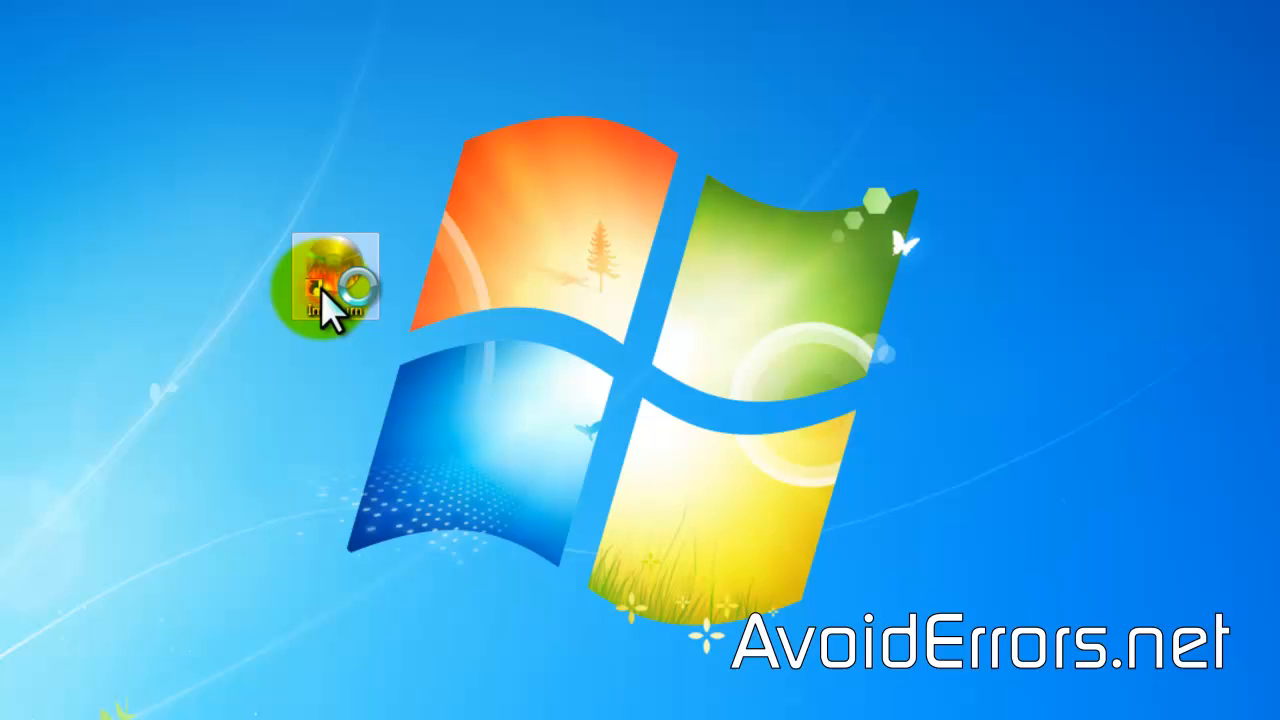
Launch ImgBurn from its desktop shortcut
double_click(336, 280)
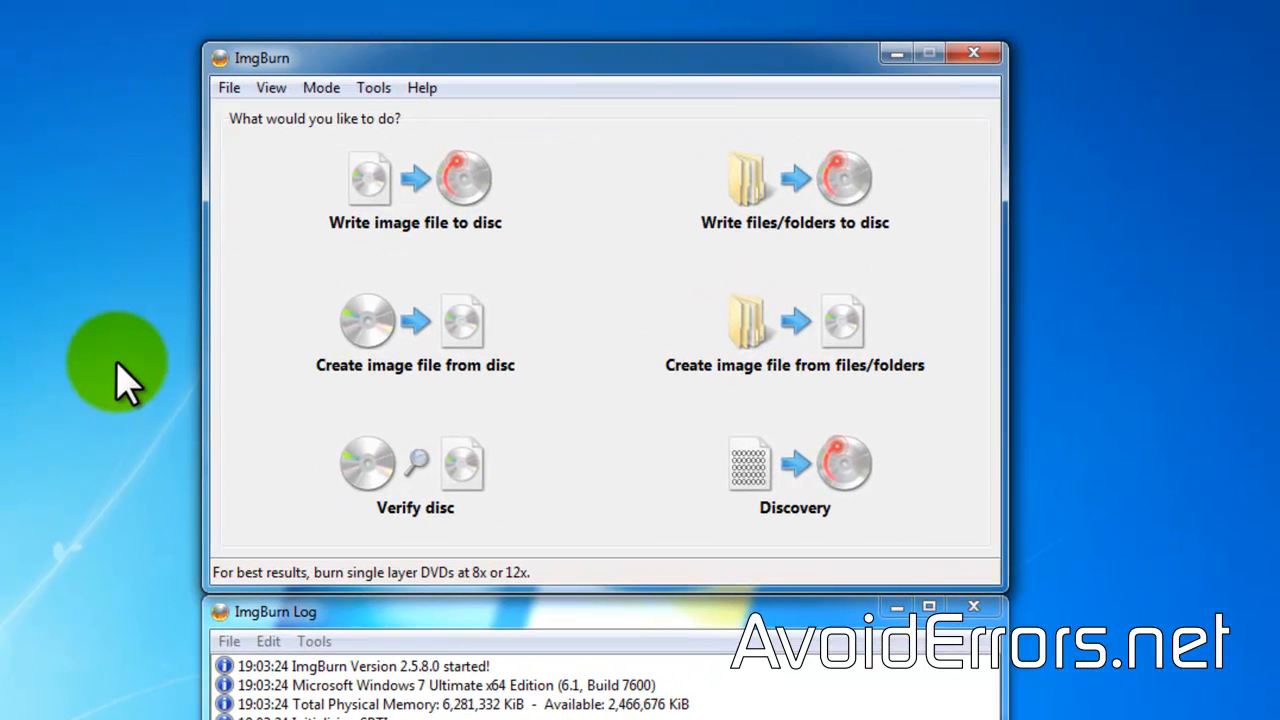
Start Create image file from disc with the PLEXTOR DVD drive as source and browse for a destination
click(416, 320)
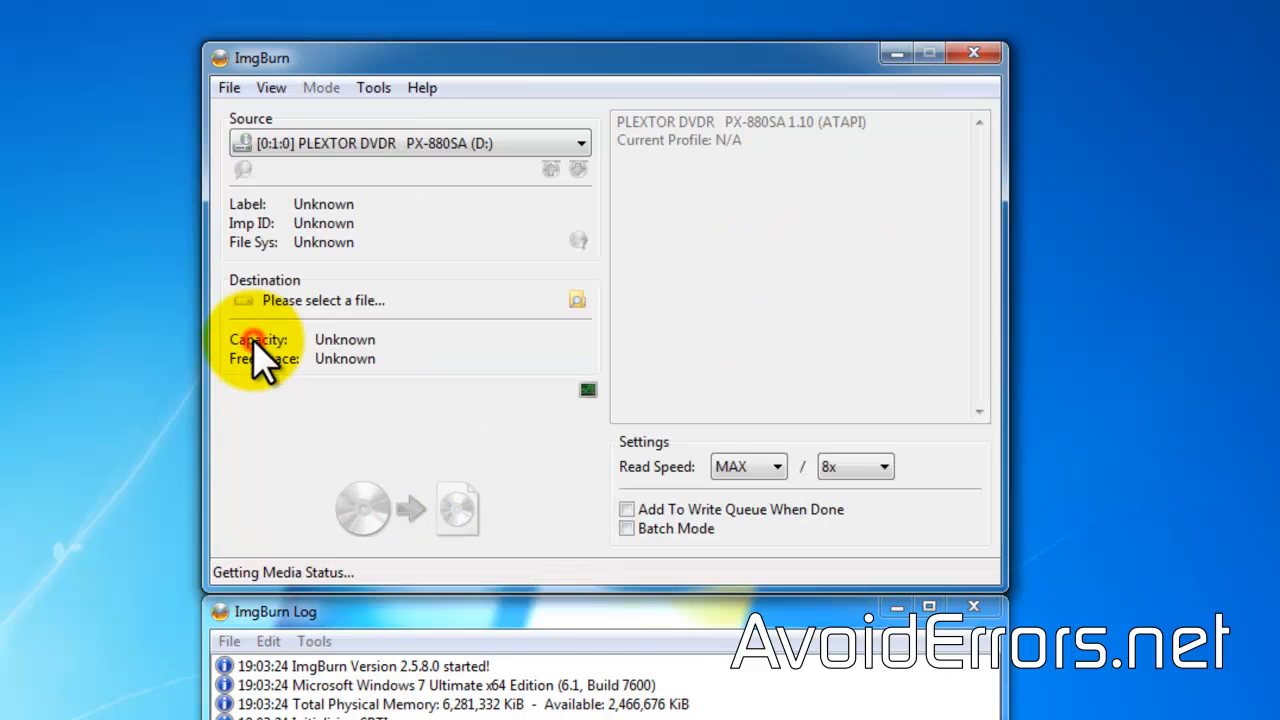
mouse_move(596, 204)
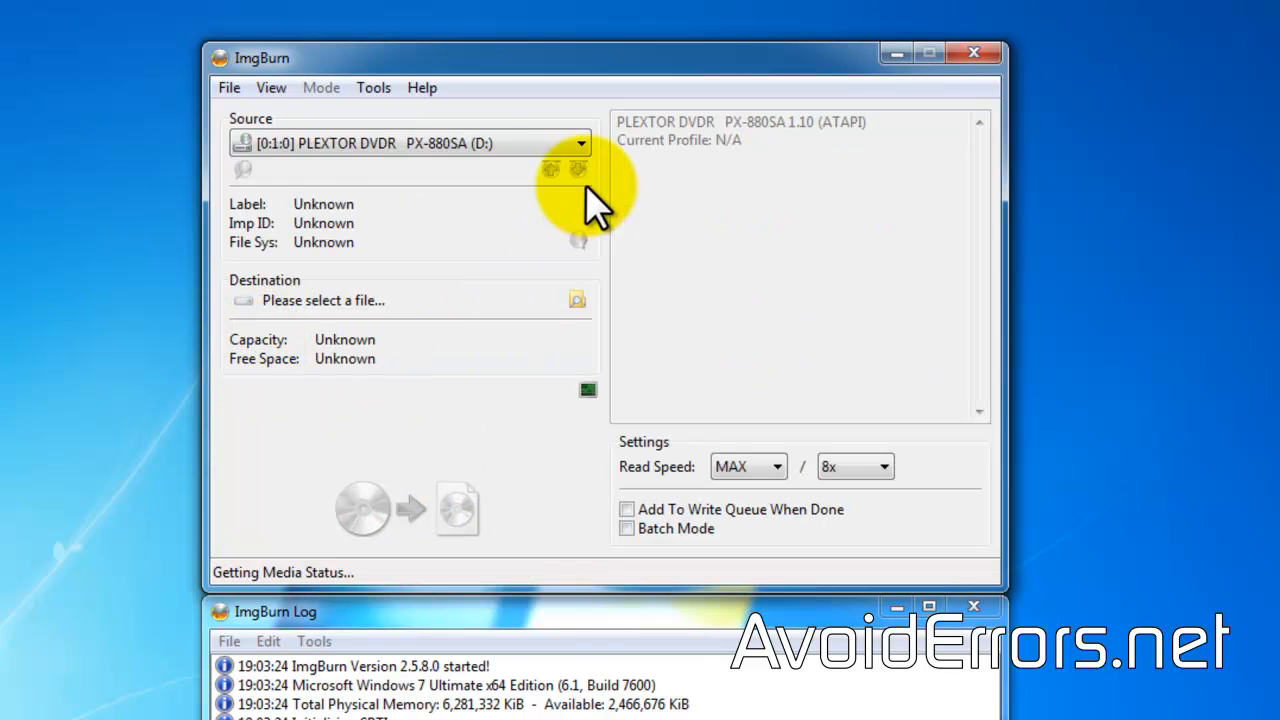
click(580, 144)
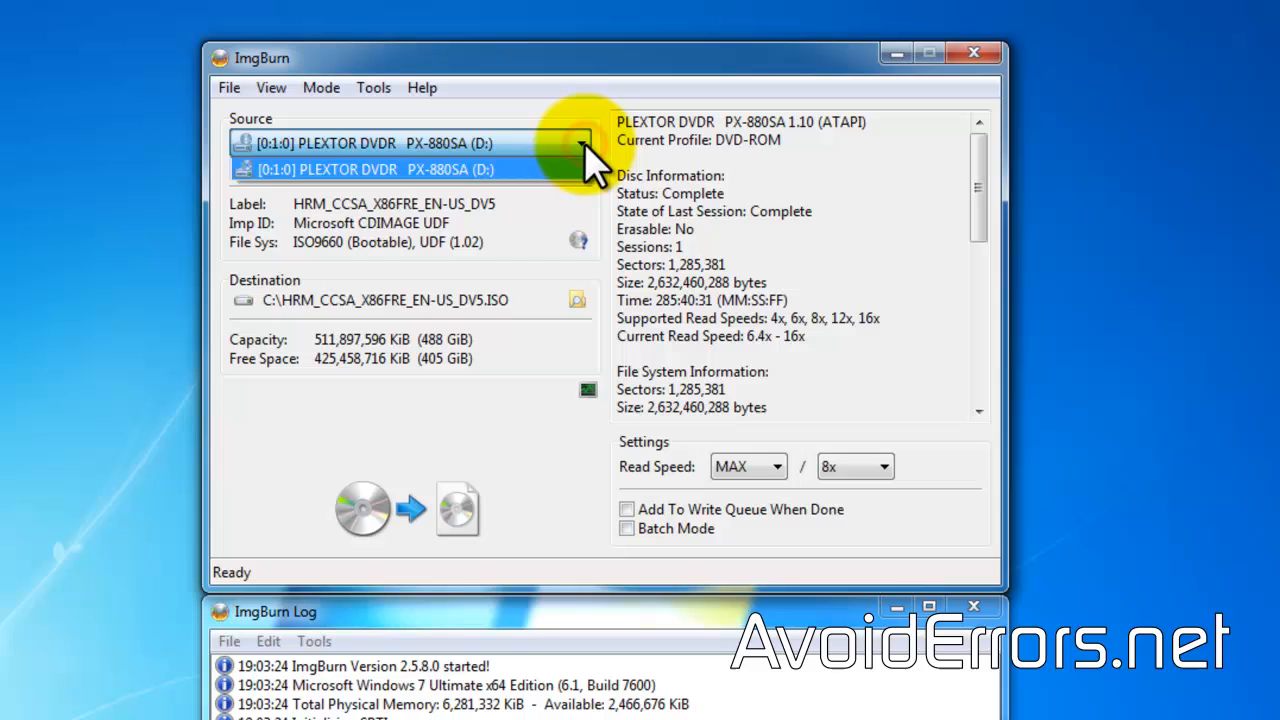
click(370, 168)
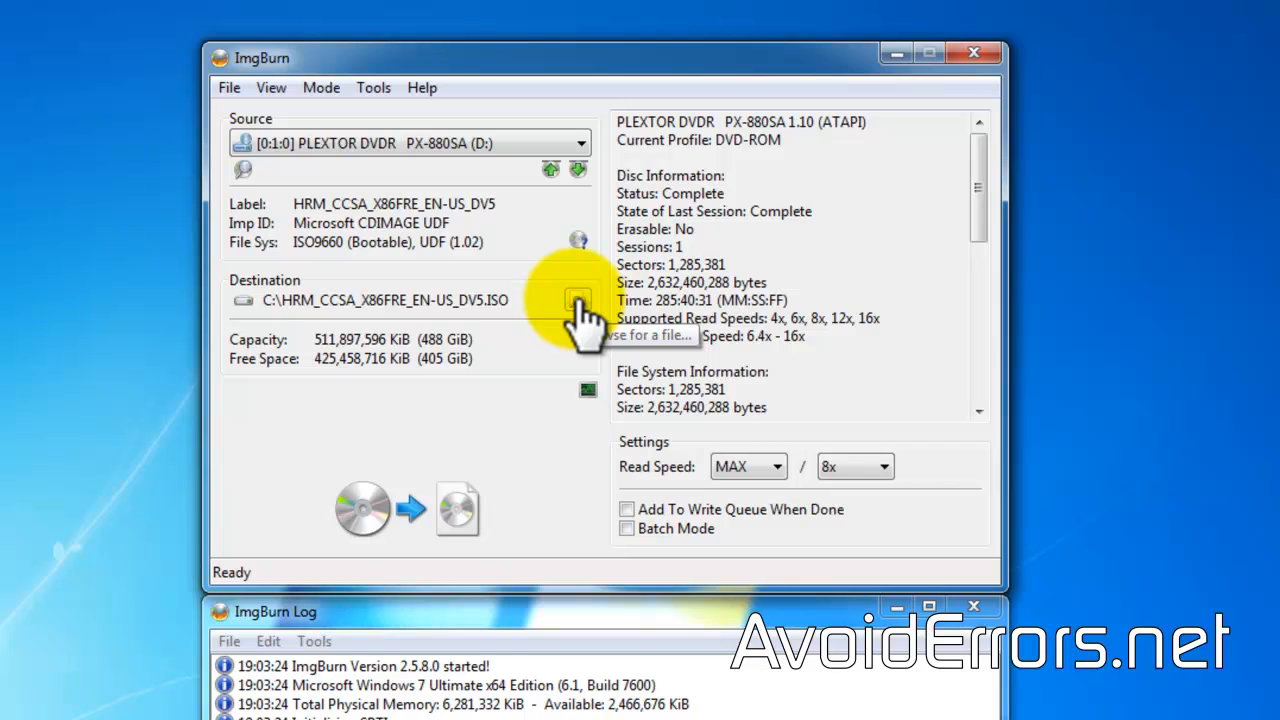
click(576, 300)
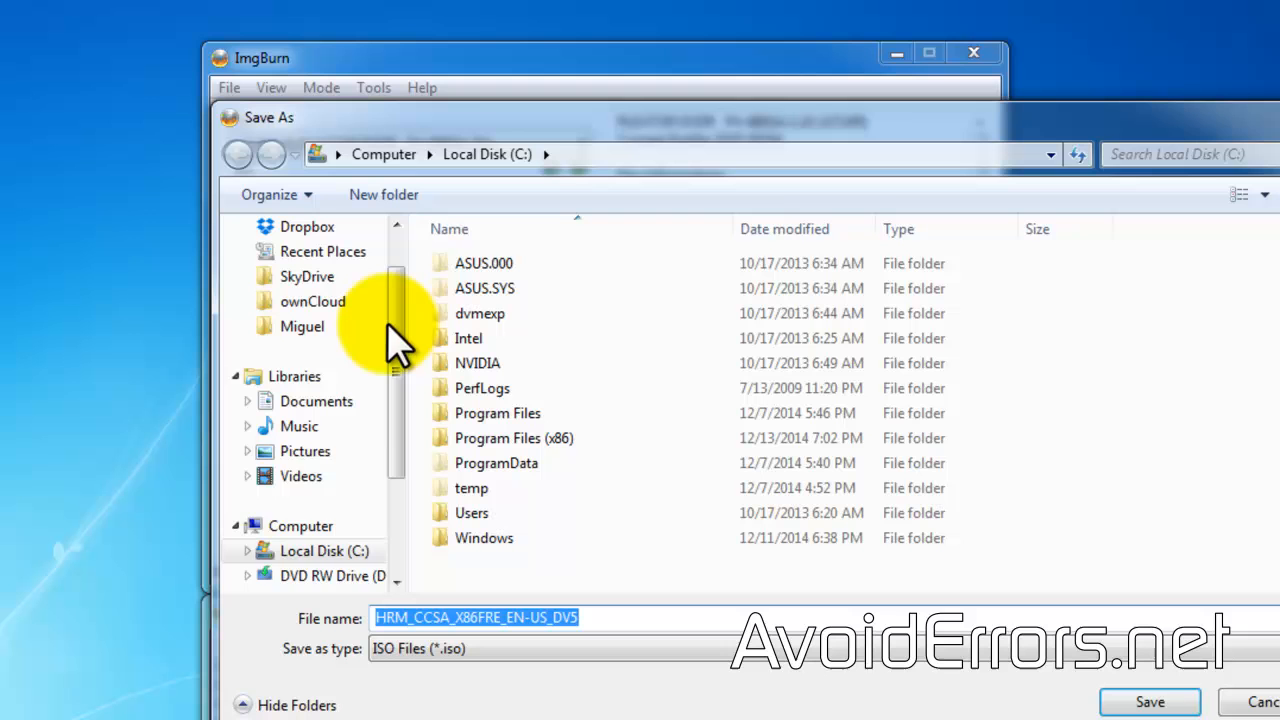
Set the destination to HRM_CCSA_X86FRE_EN-US_DV5.ISO on the Desktop
click(304, 262)
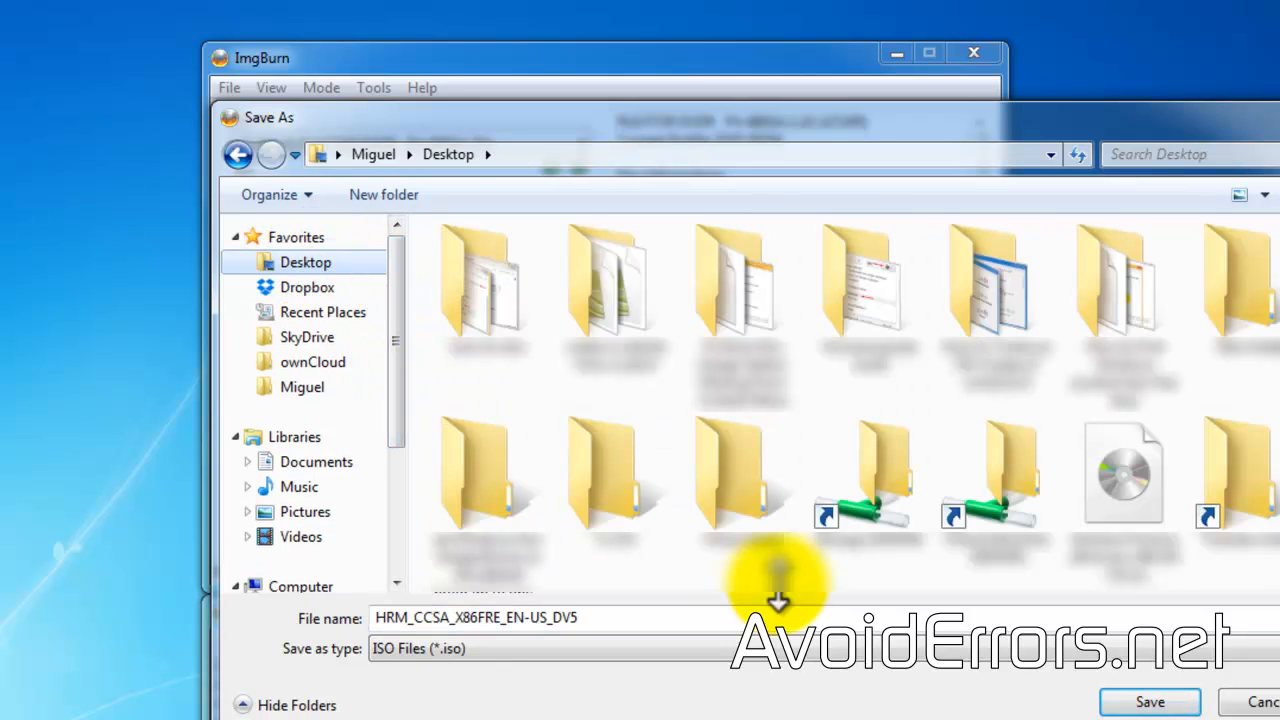
click(1148, 700)
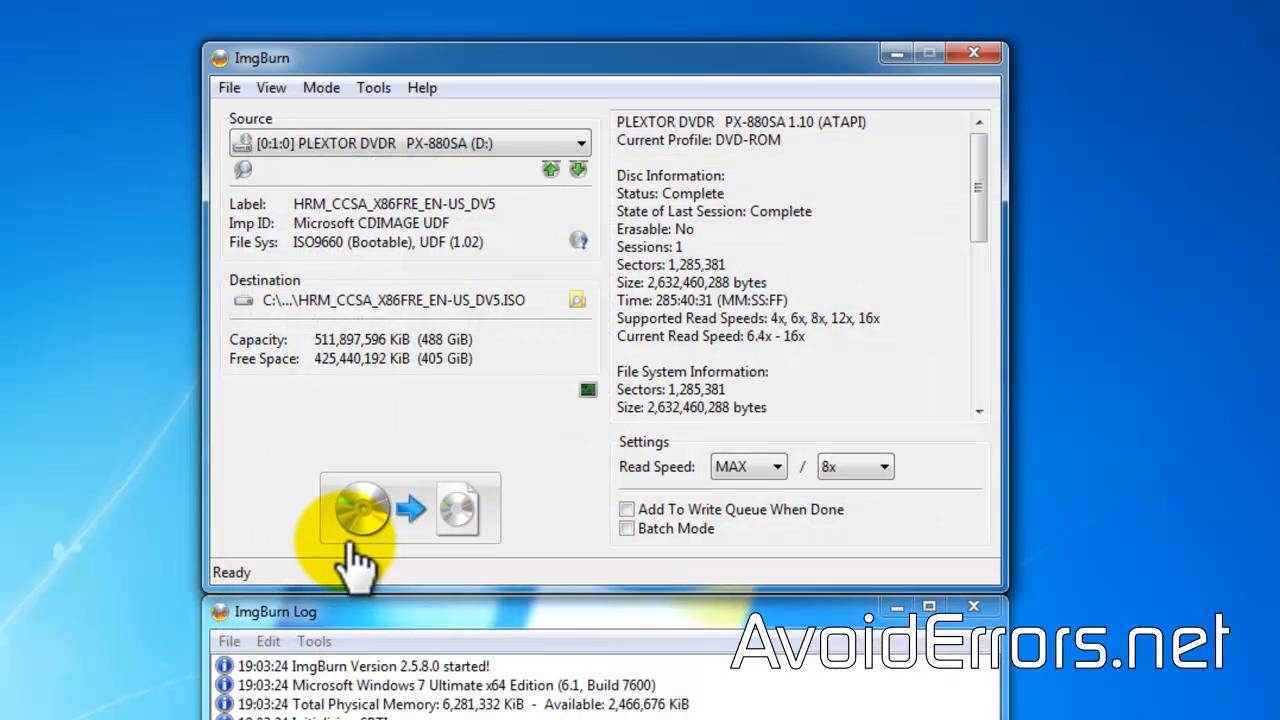
Read the DVD into the ISO, acknowledge completion and close ImgBurn
click(358, 508)
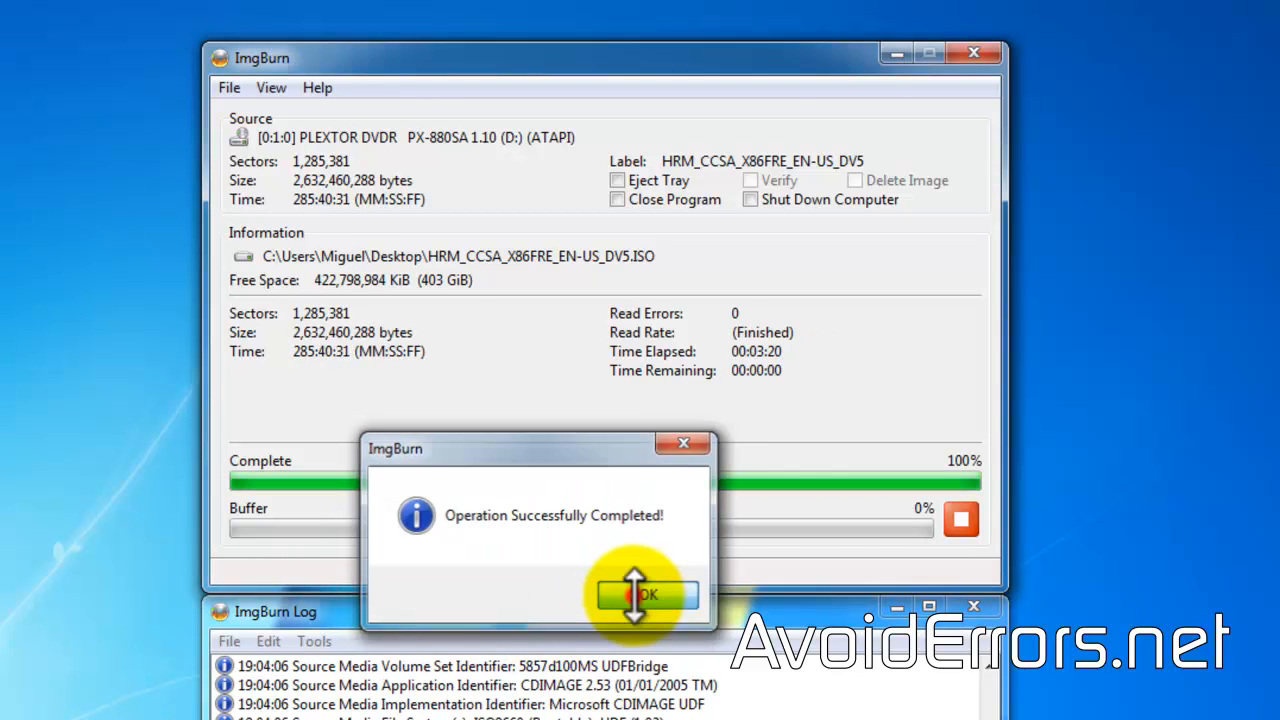
click(644, 596)
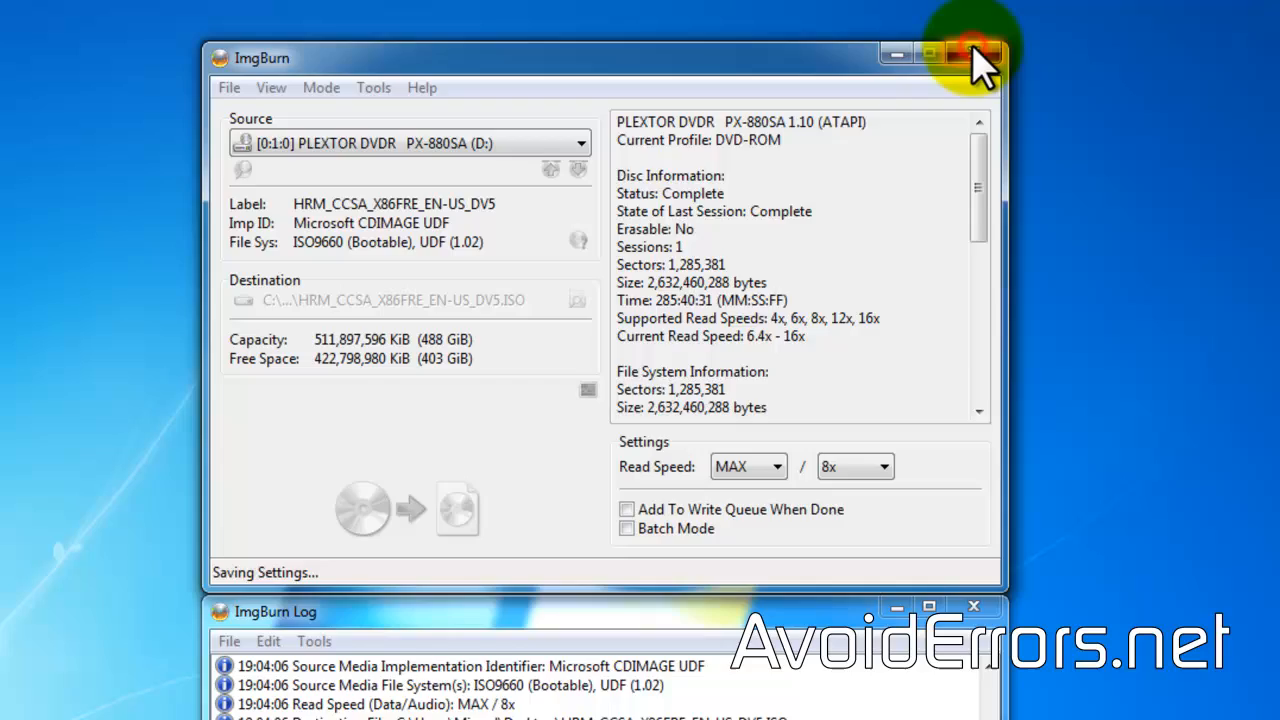
click(976, 54)
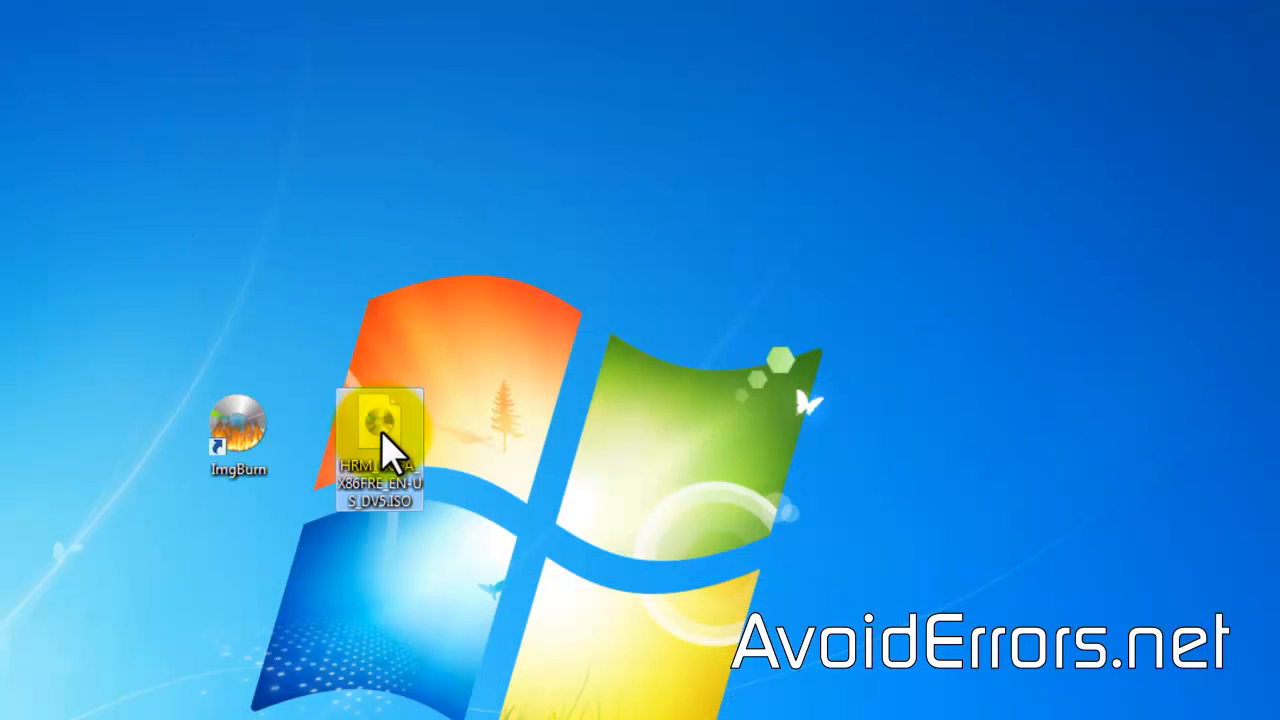
Move the ISO icon above the ImgBurn shortcut on the desktop
drag(380, 444, 196, 260)
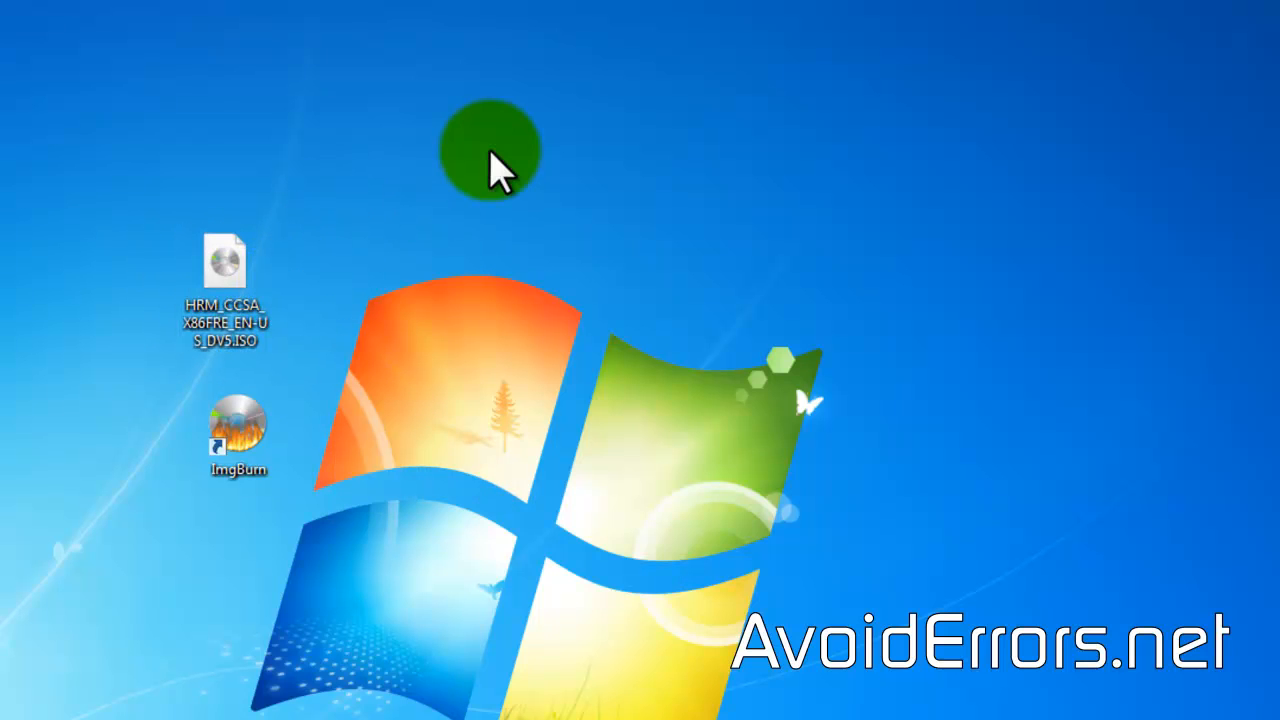
mouse_move(556, 164)
text(Windows 81)
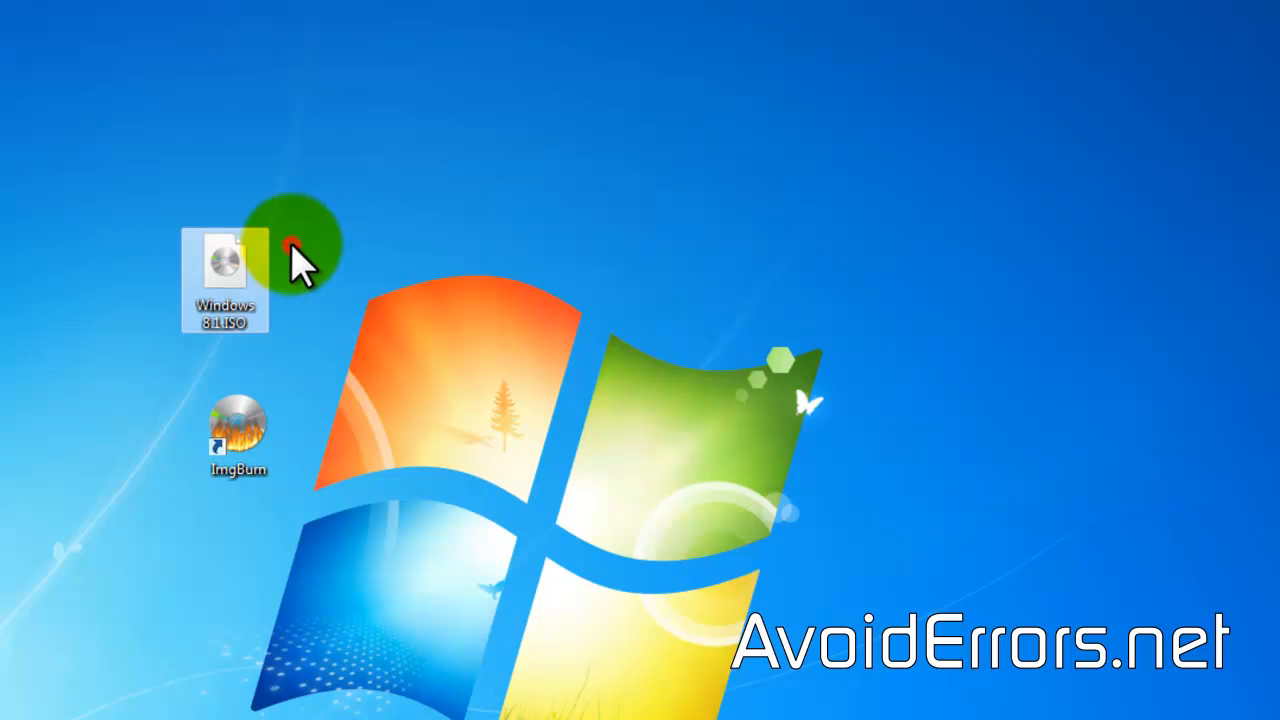
mouse_move(356, 324)
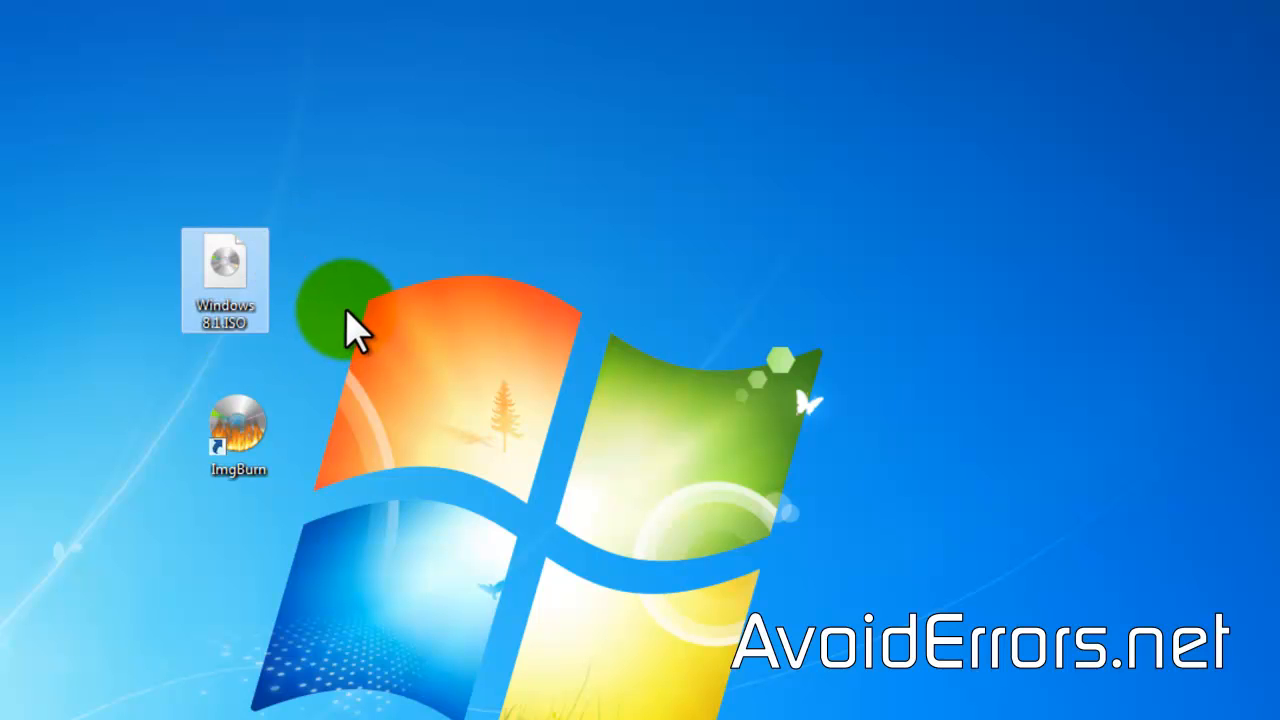